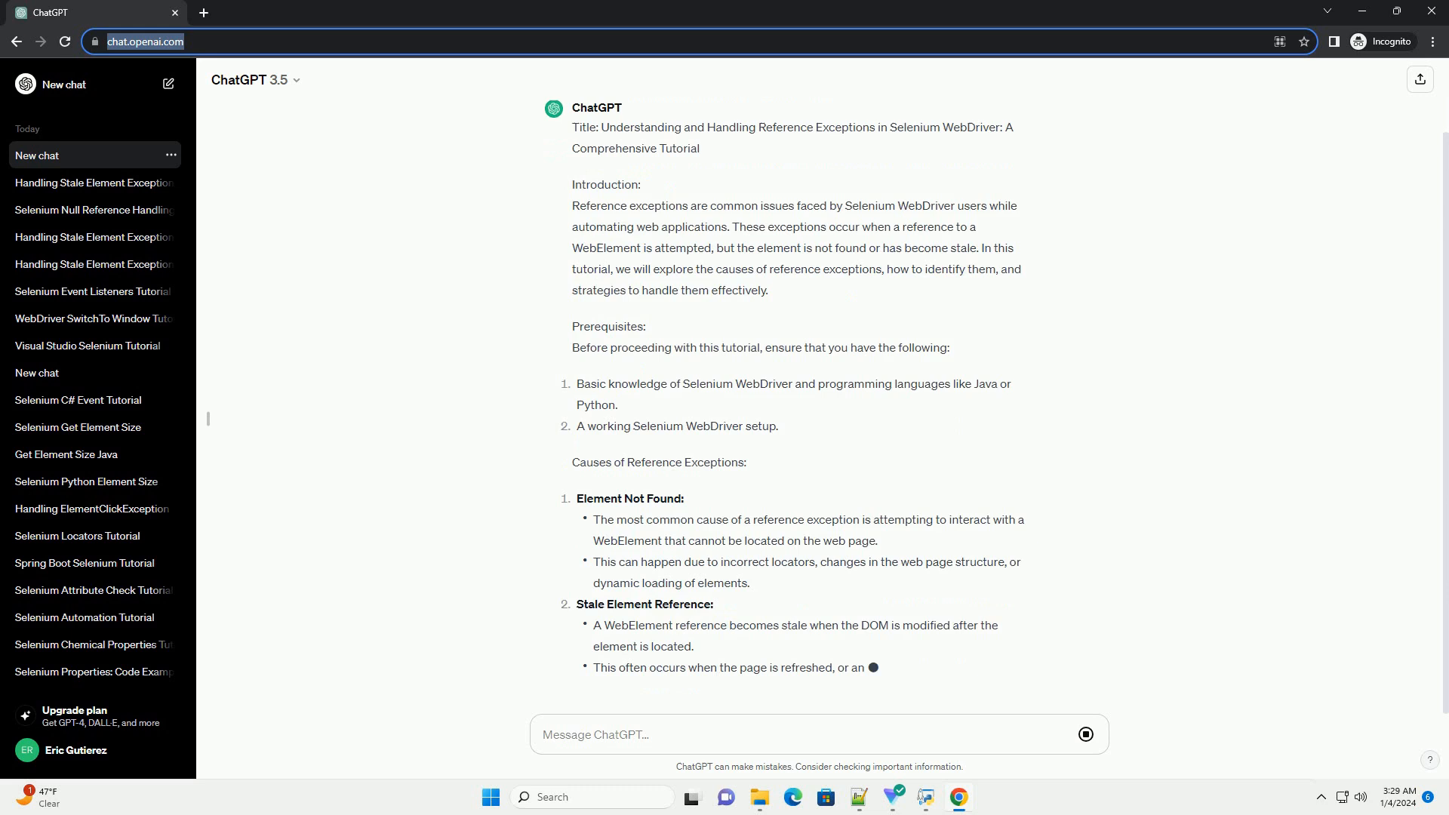
pyautogui.scroll(-3)
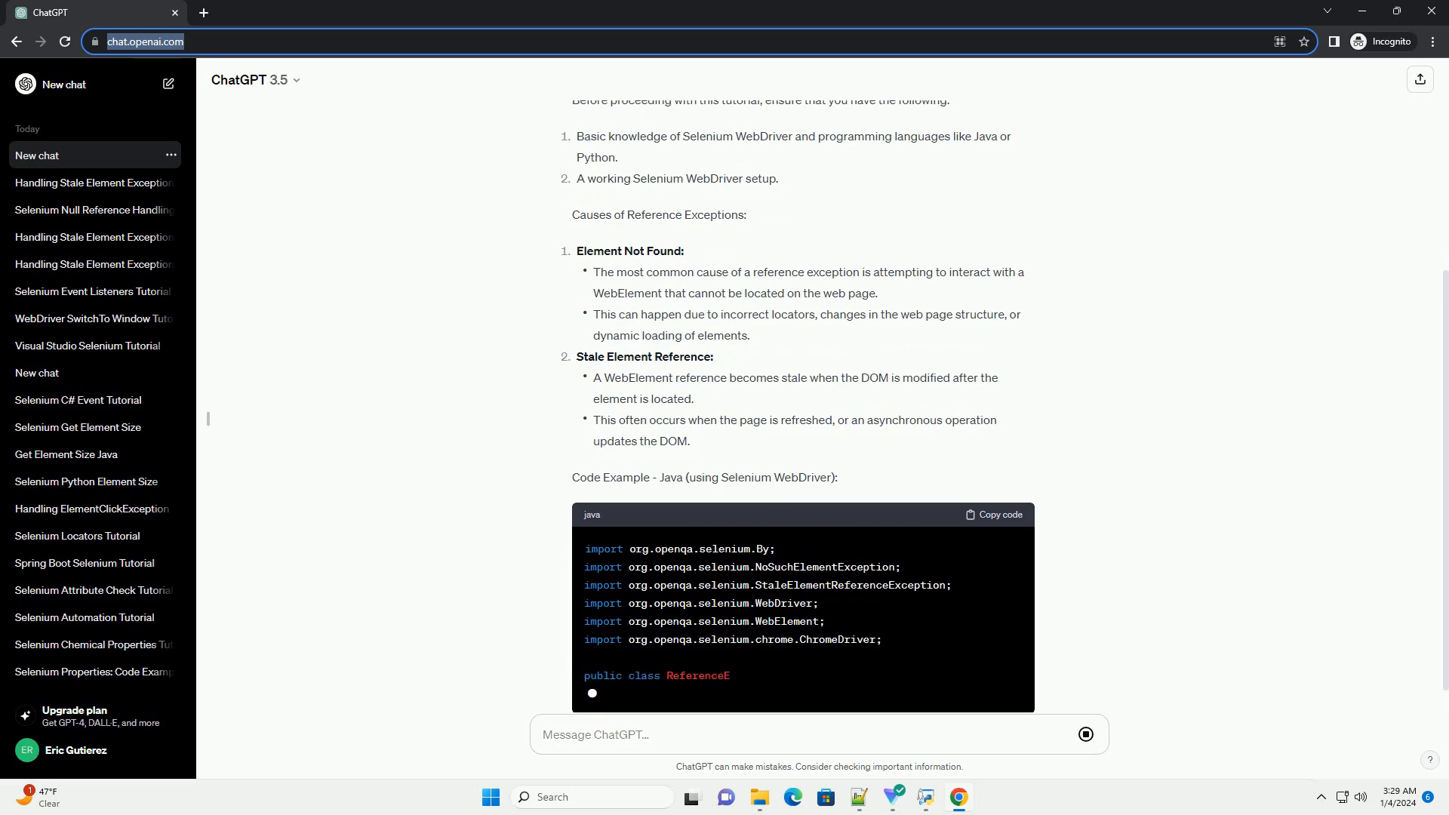
pyautogui.scroll(-3)
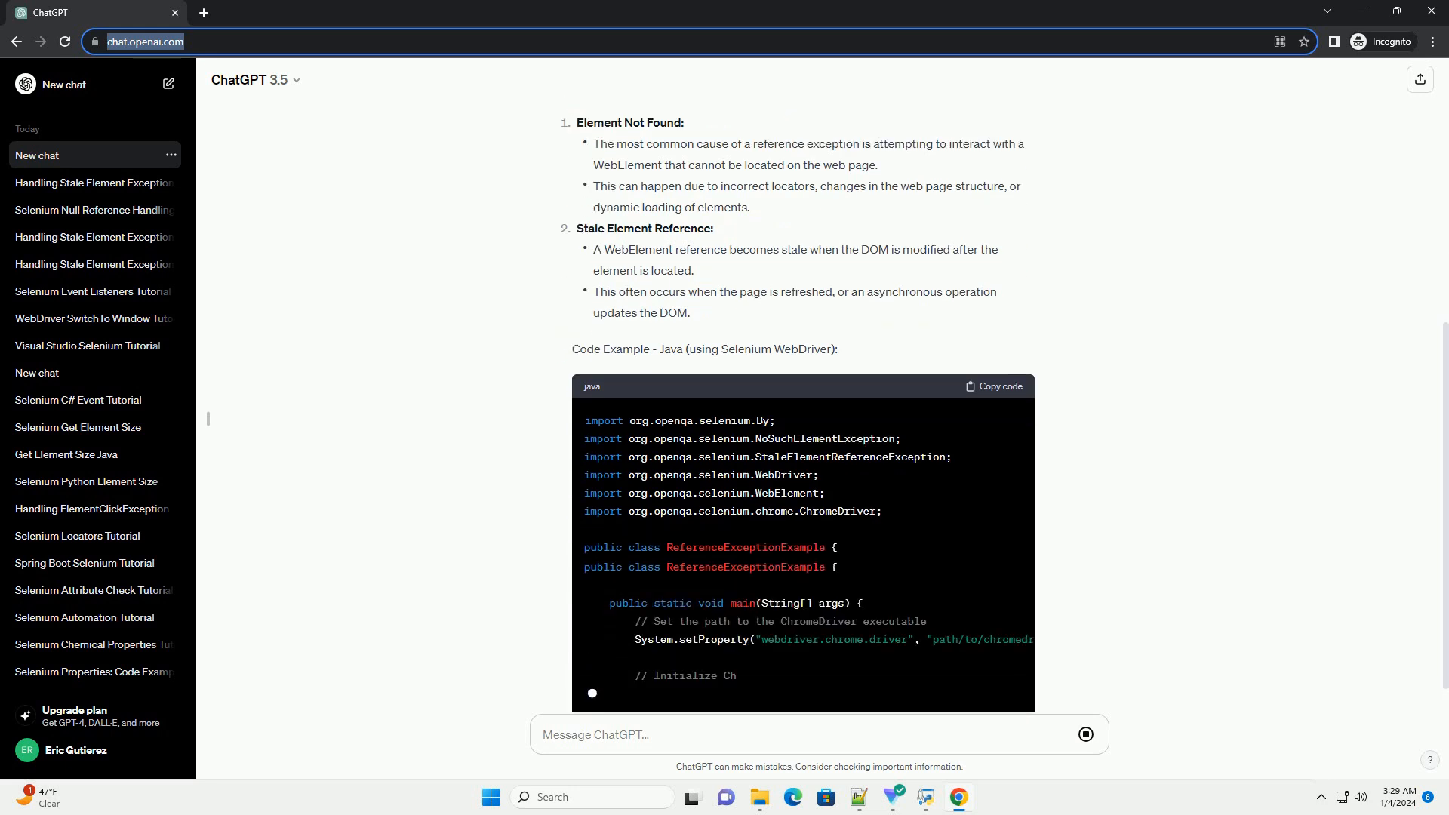
pyautogui.scroll(-3)
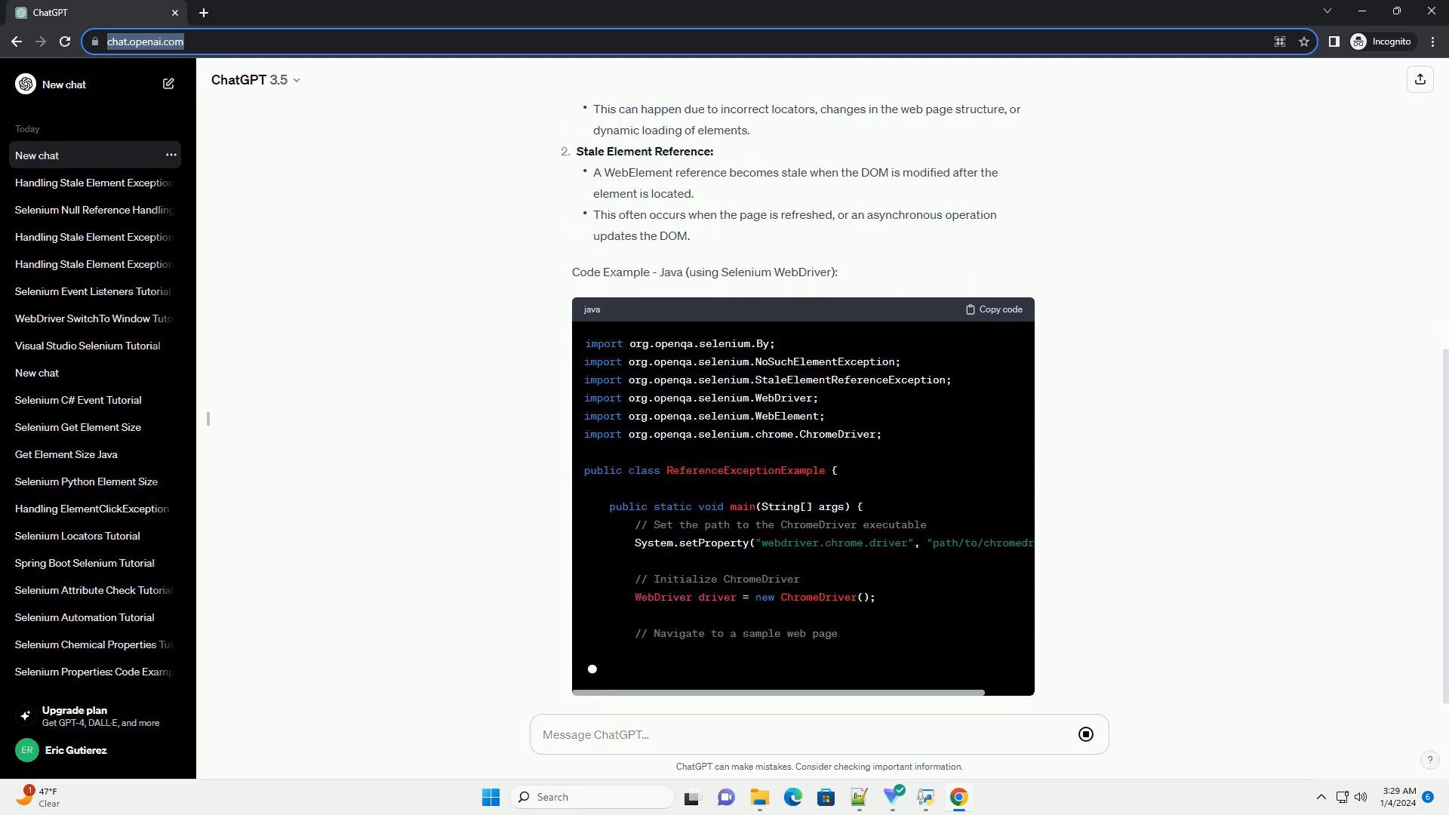
pyautogui.scroll(-3)
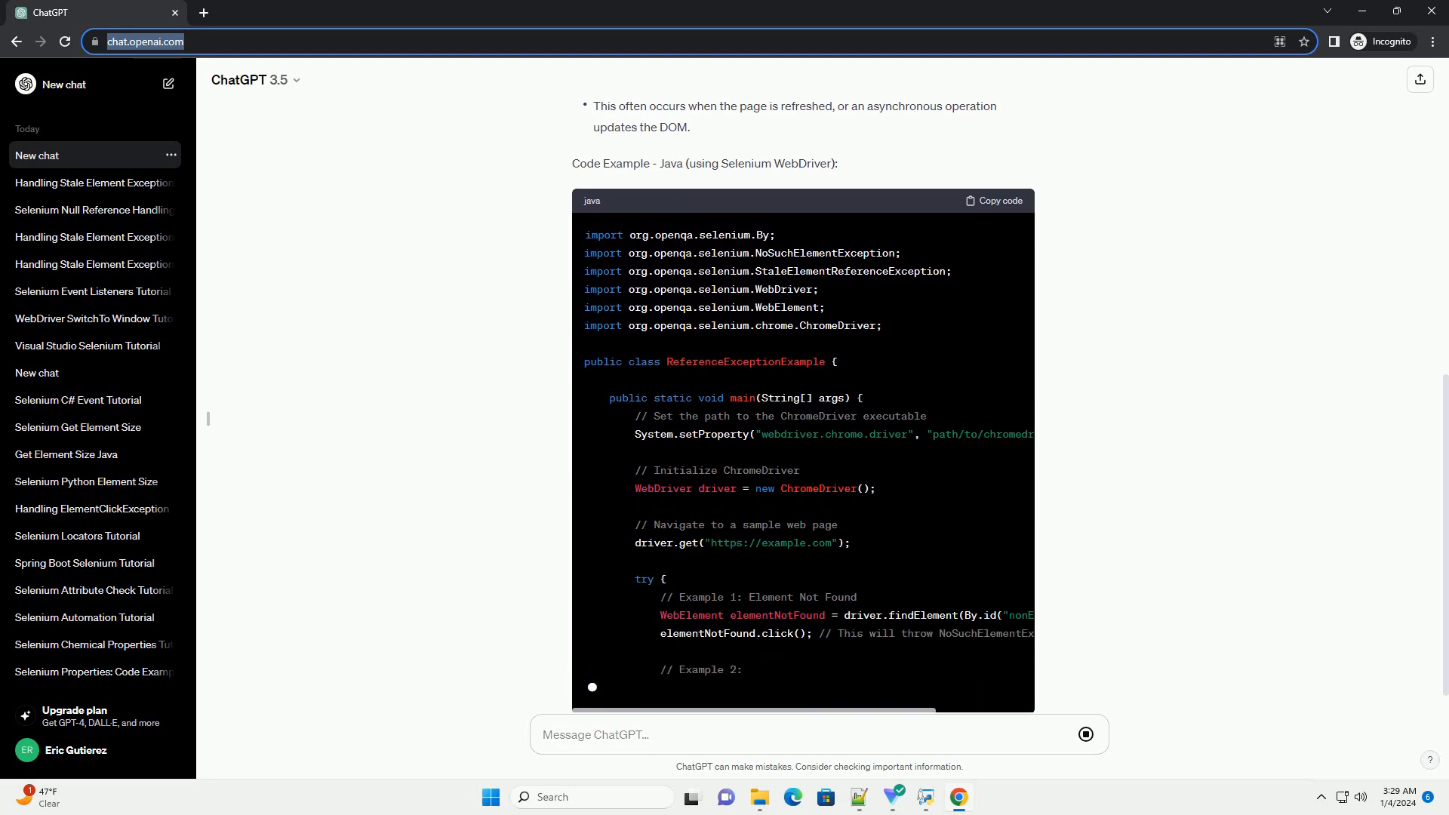
pyautogui.scroll(-3)
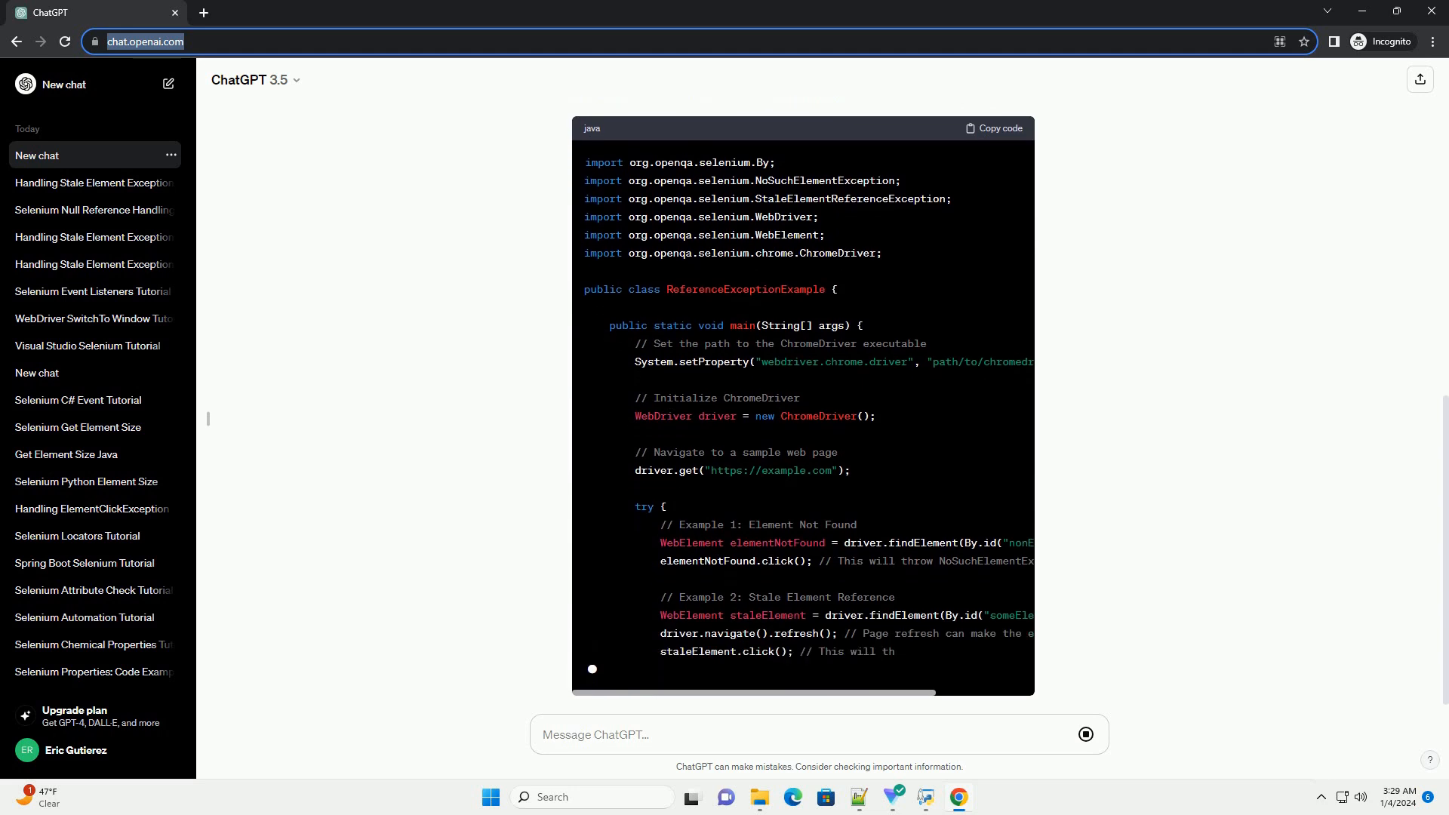
pyautogui.scroll(-3)
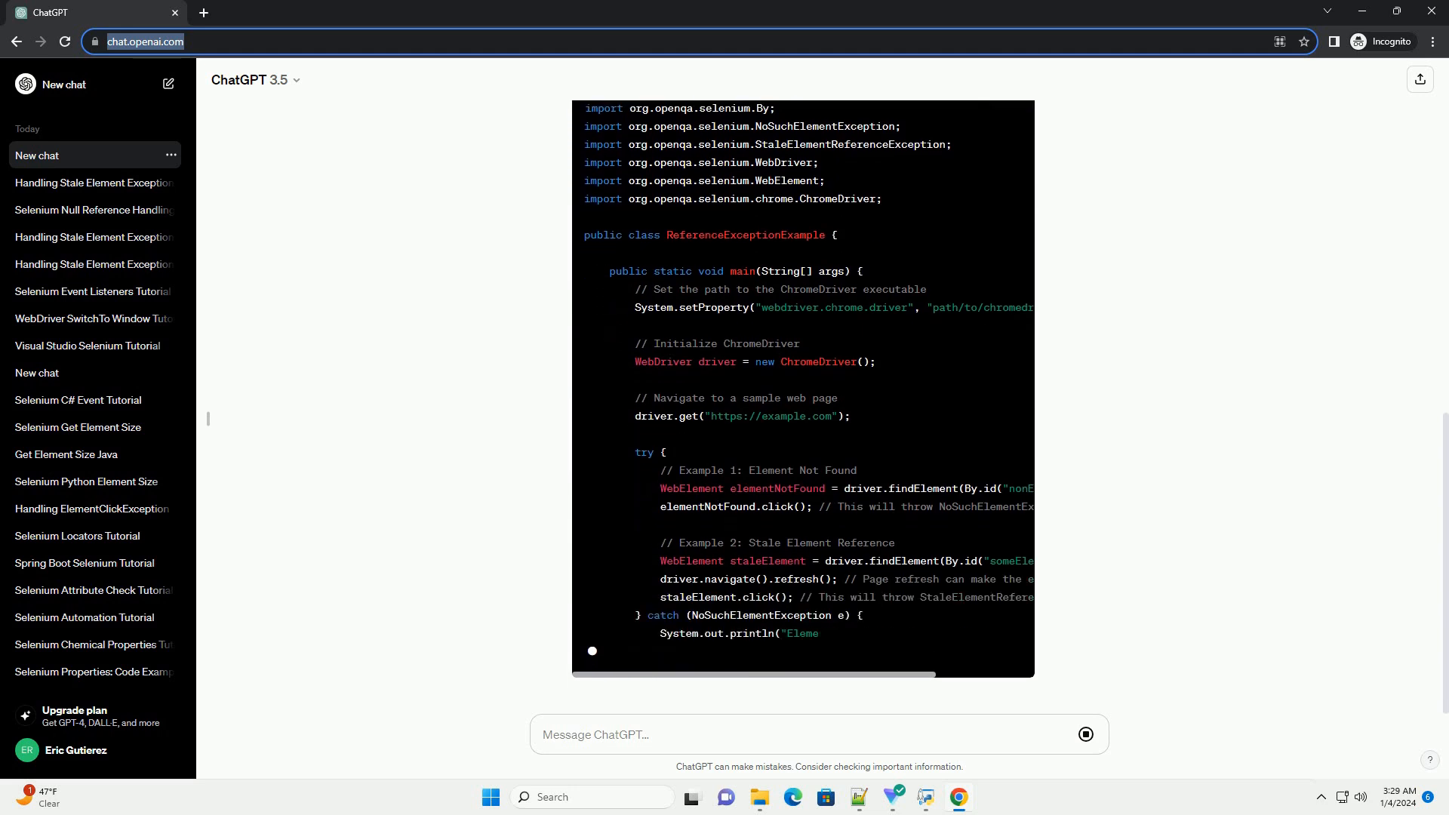
pyautogui.scroll(-3)
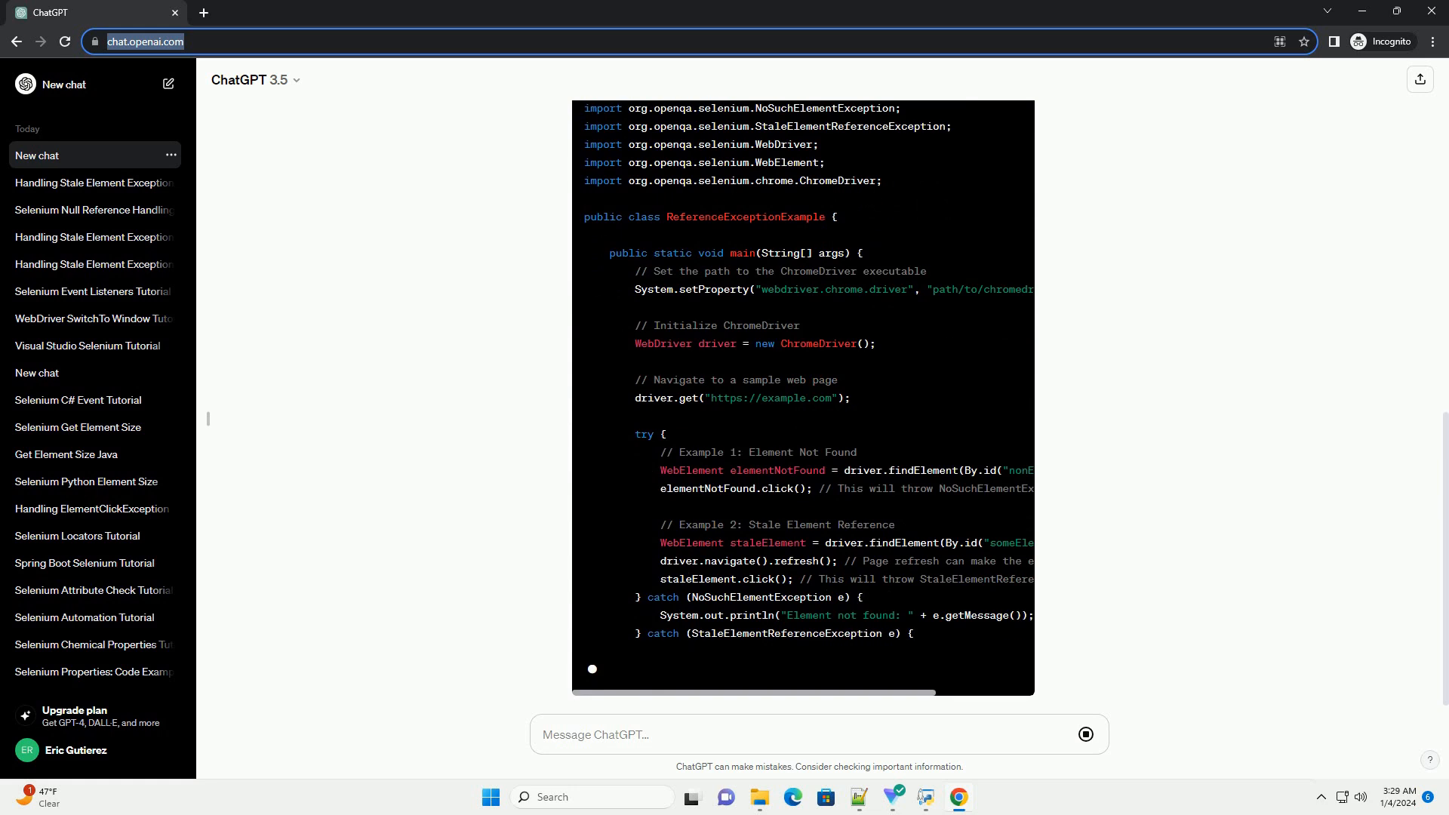
pyautogui.scroll(-3)
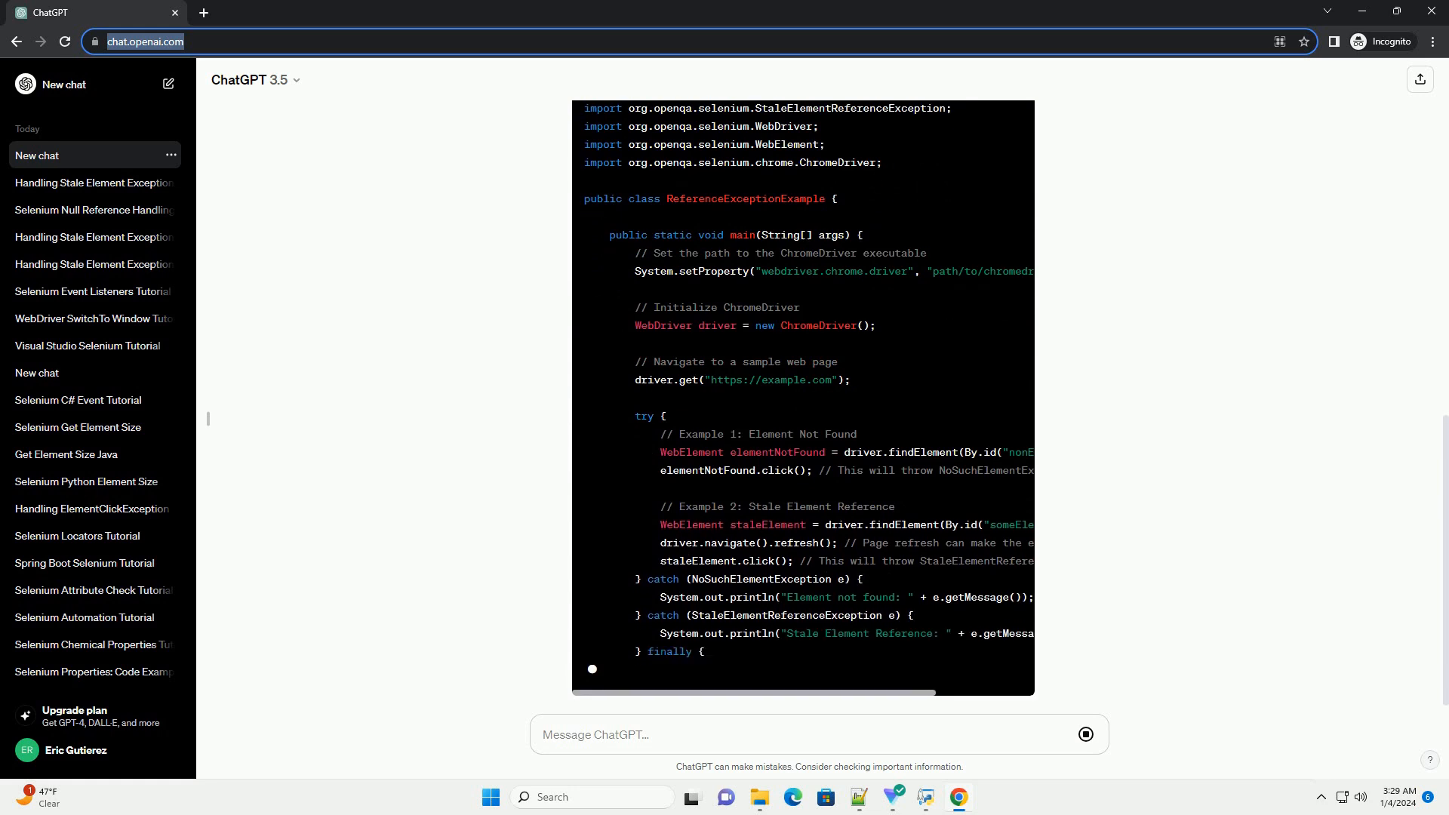
pyautogui.scroll(-3)
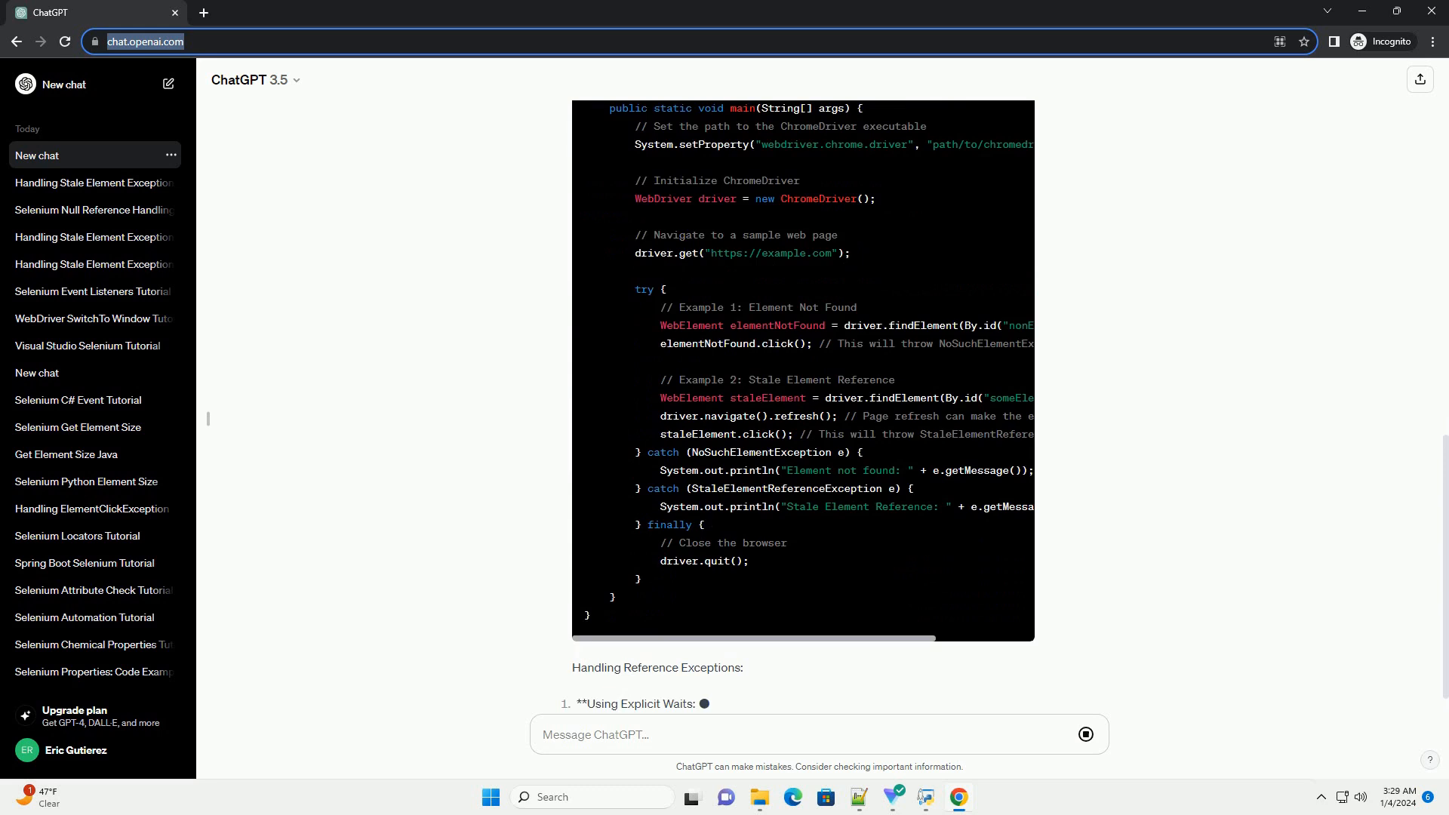
pyautogui.scroll(-3)
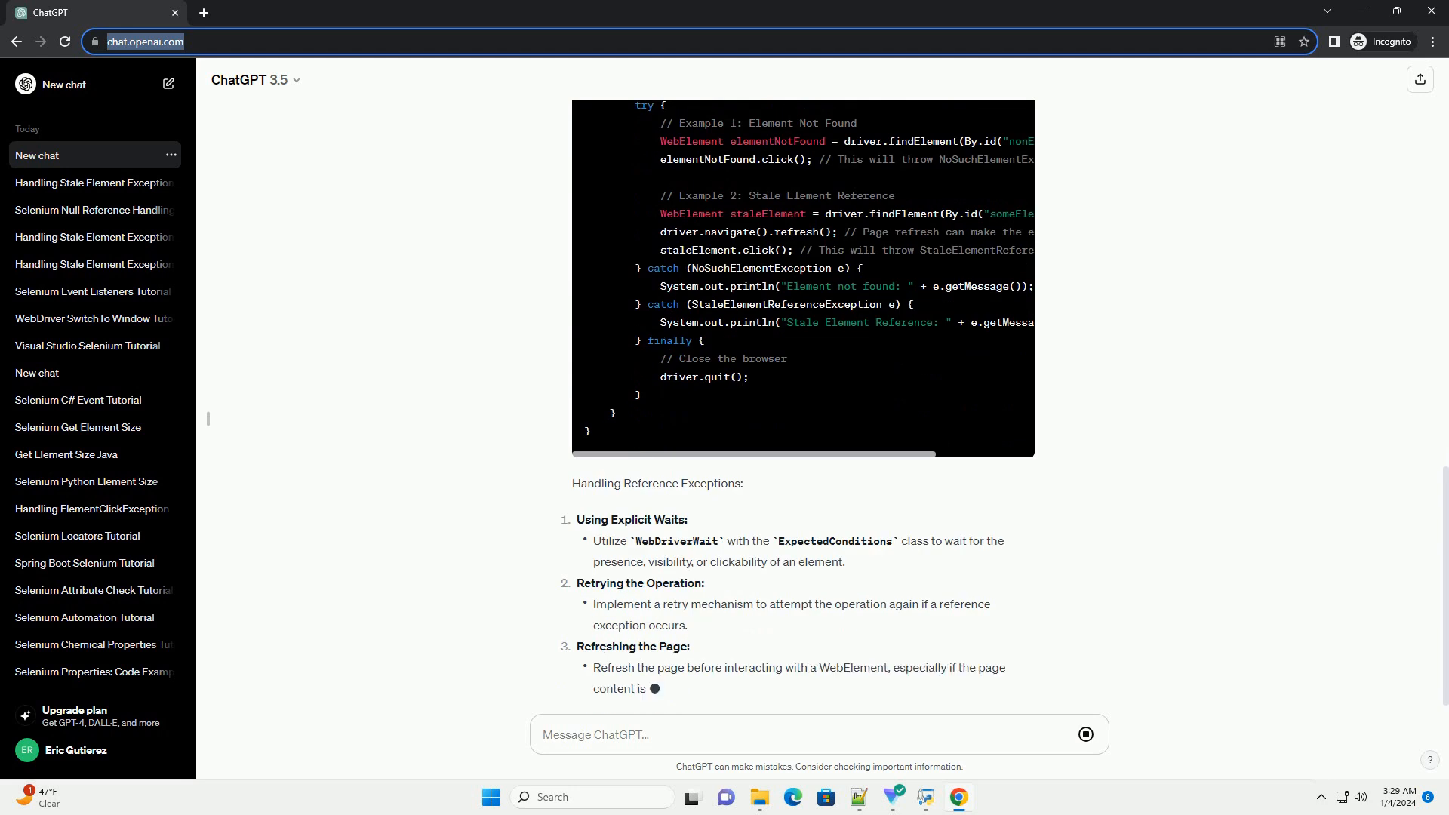
pyautogui.scroll(-3)
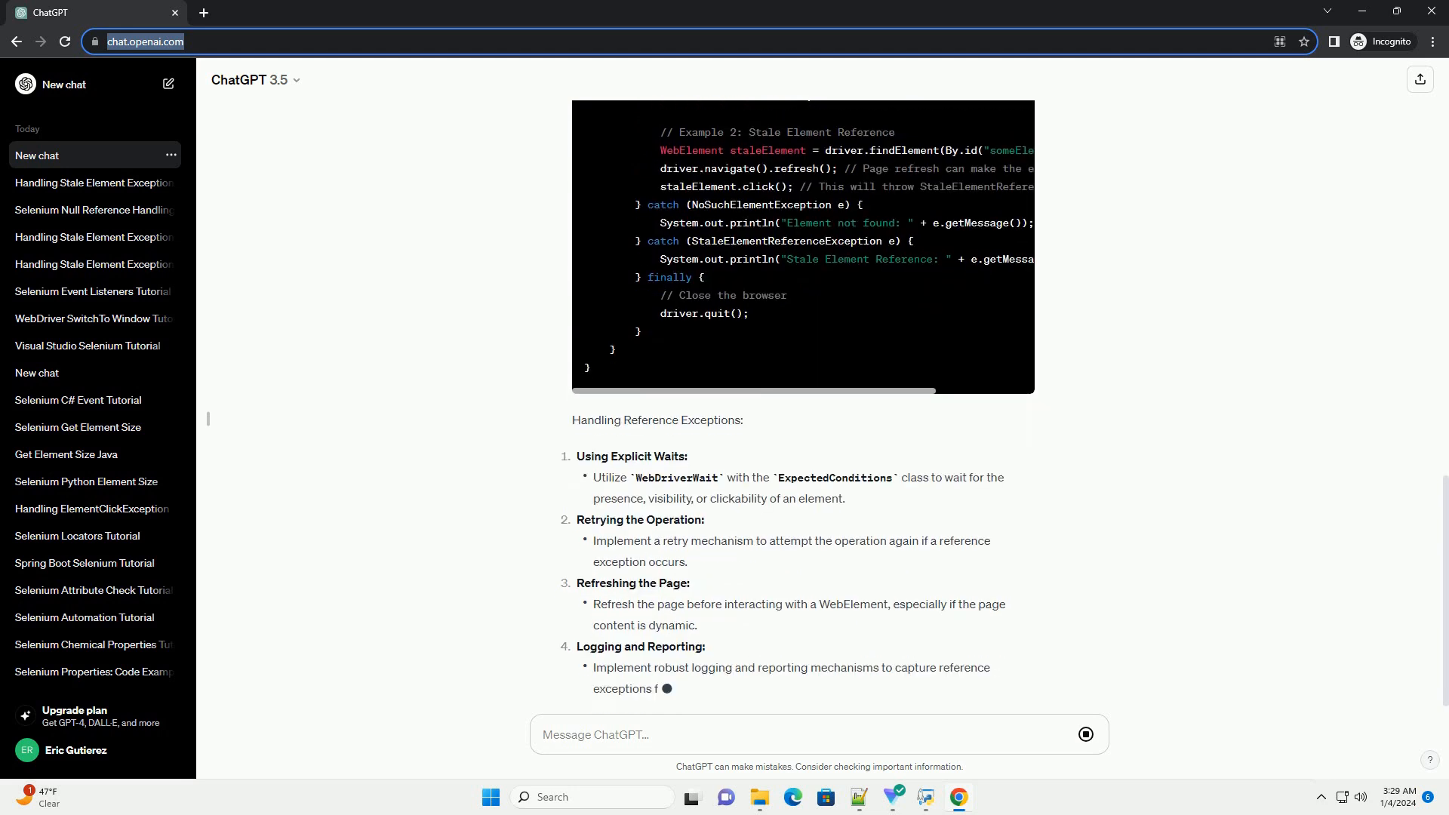
pyautogui.scroll(-3)
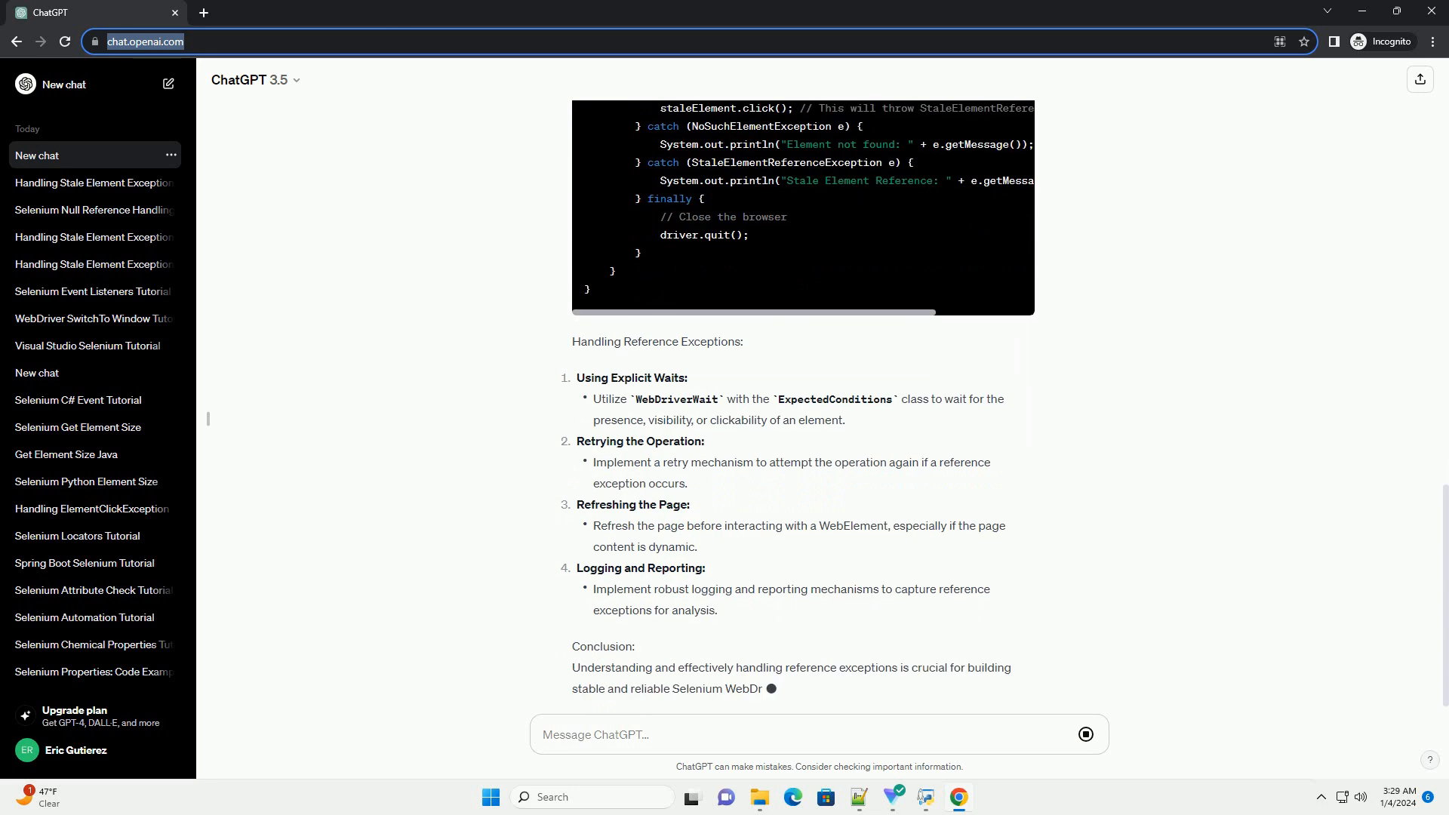